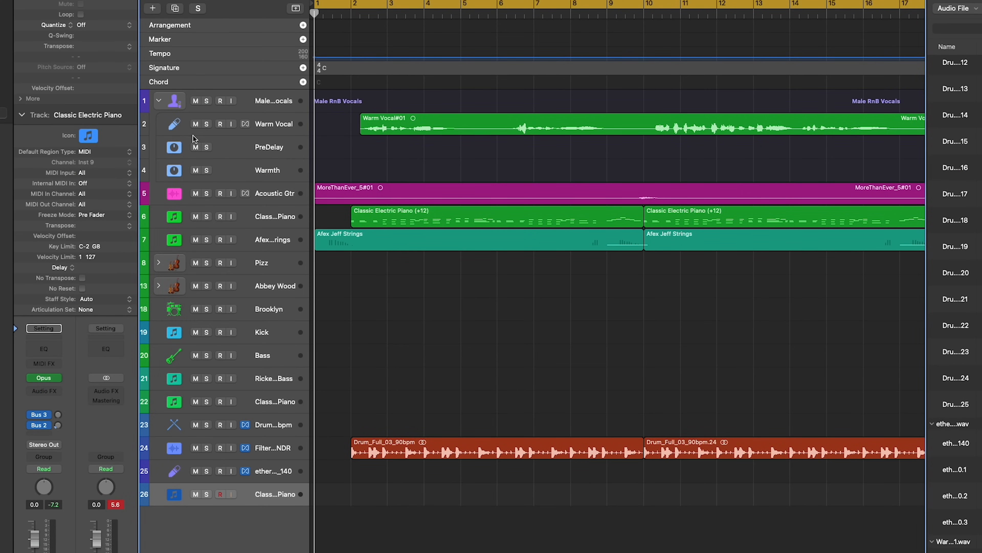
Bring up LANDR FX Acoustic on the Classic Electric Piano track with its default preset
left_click(195, 123)
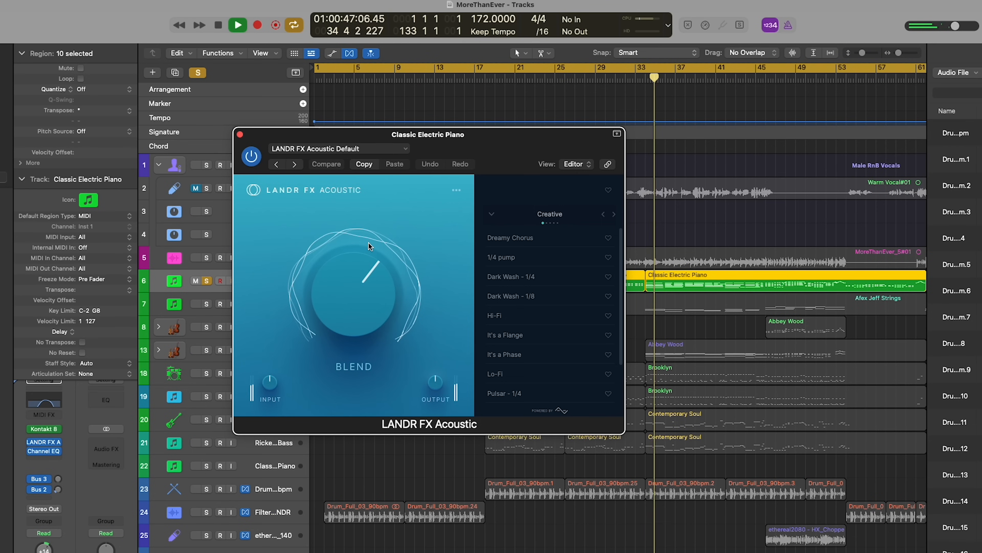
scroll("down", 3)
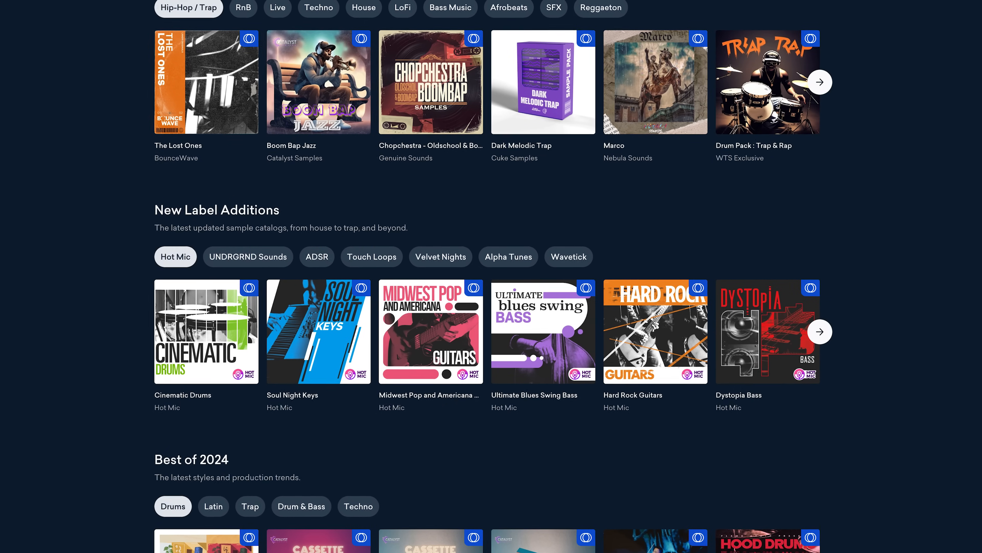
Scroll the LANDR Samples Browse page to the New Label Additions and Best of 2024 rows
scroll("down", 3)
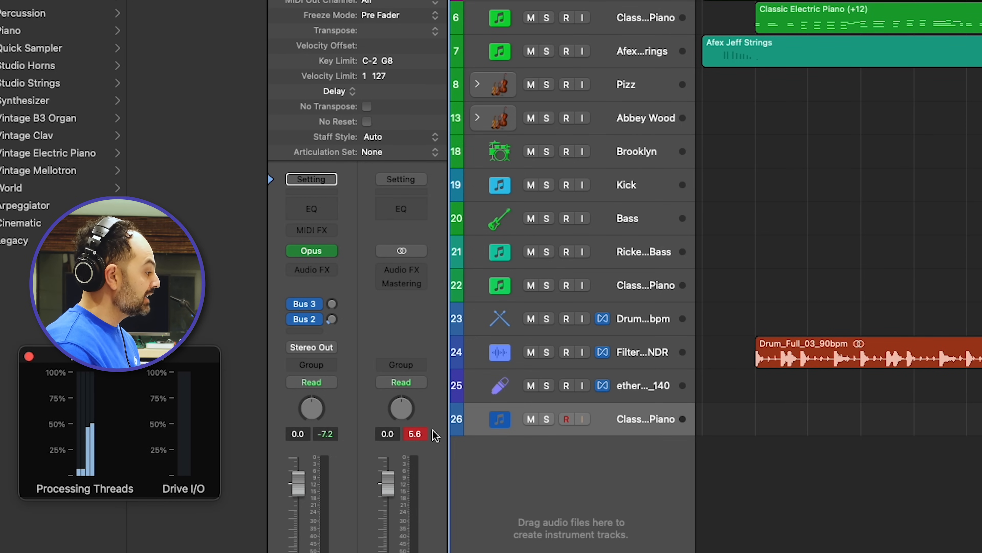
Focus the Filtered Drums - LANDR track with the sound Library beside it
left_click(310, 250)
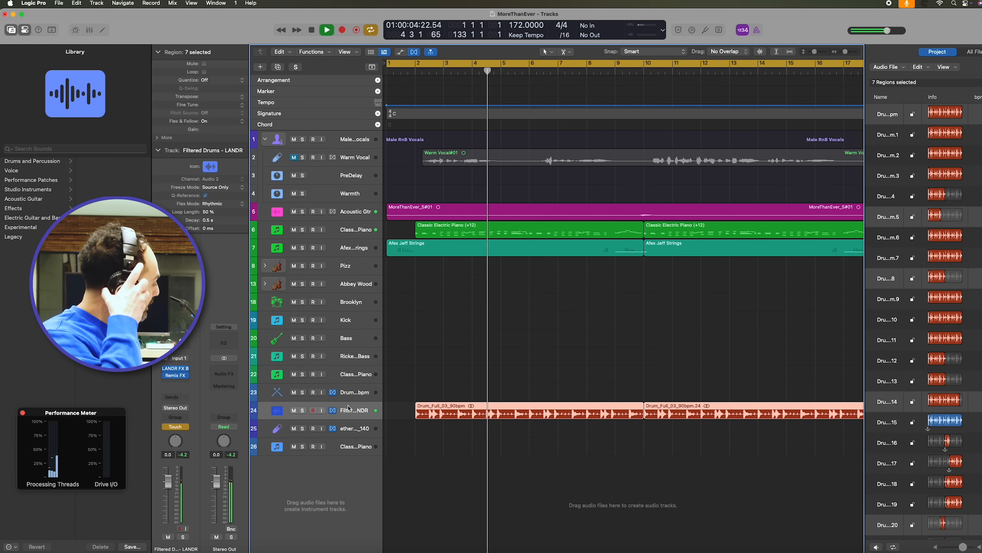
left_click(326, 30)
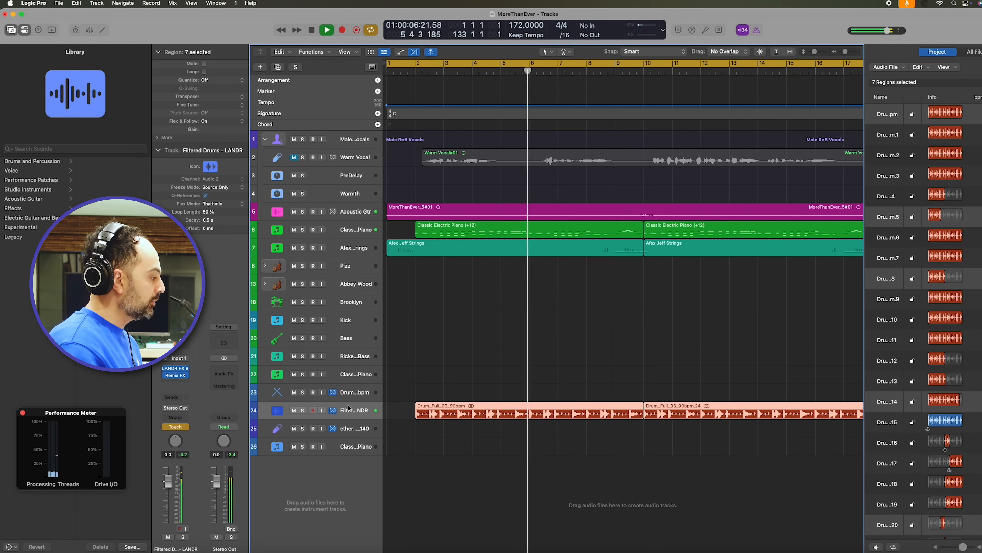
left_click(176, 367)
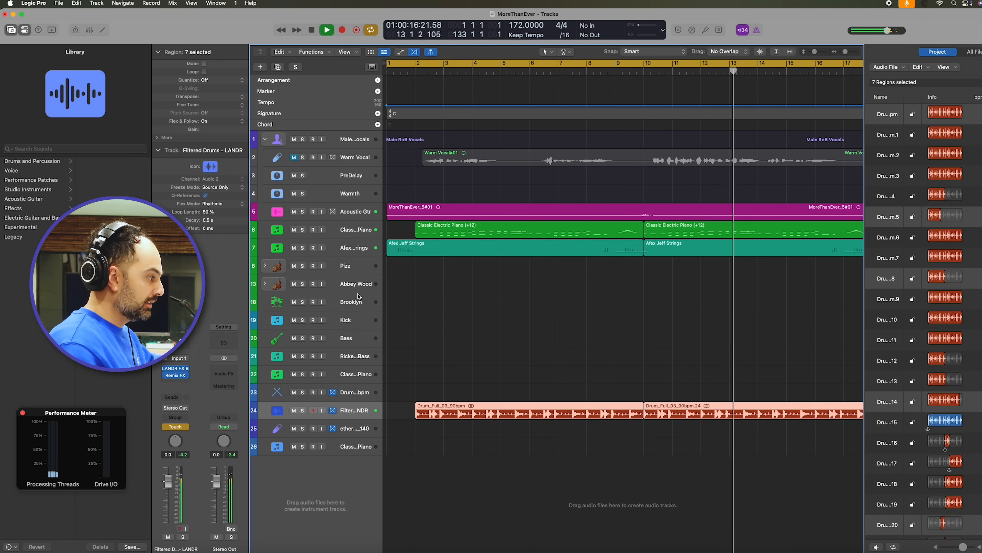
left_click(353, 248)
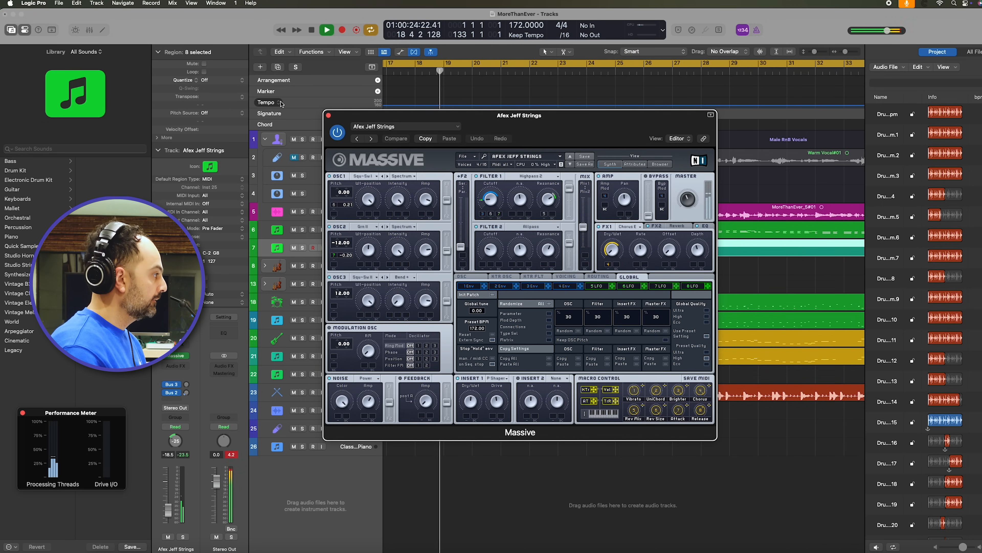
Close the Massive strings window and toggle solo on the Kick track
left_click(326, 115)
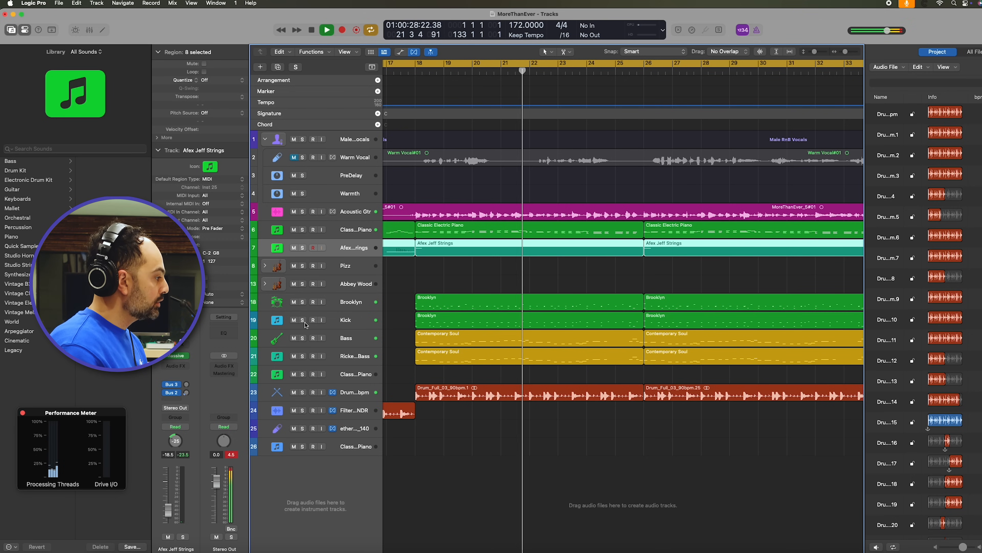
left_click(303, 320)
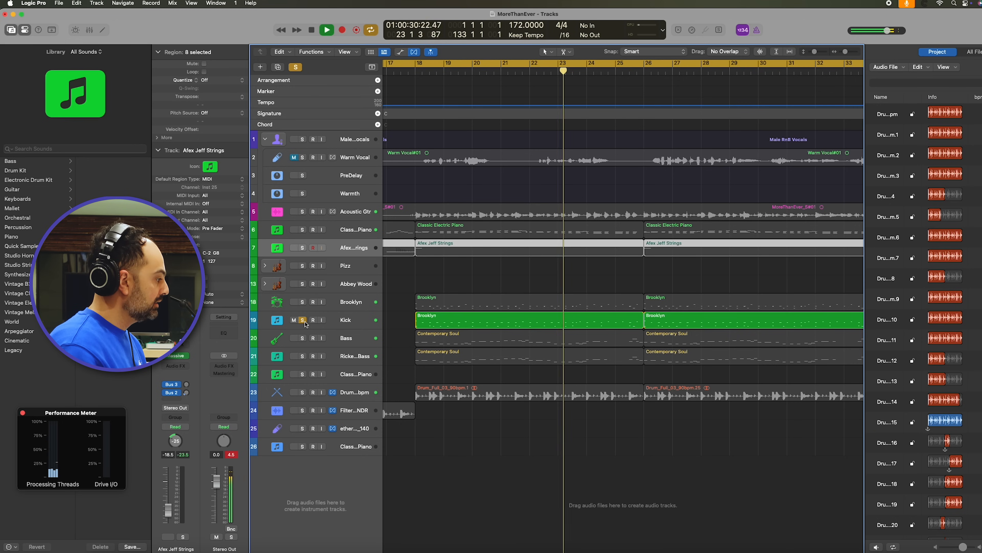
left_click(301, 320)
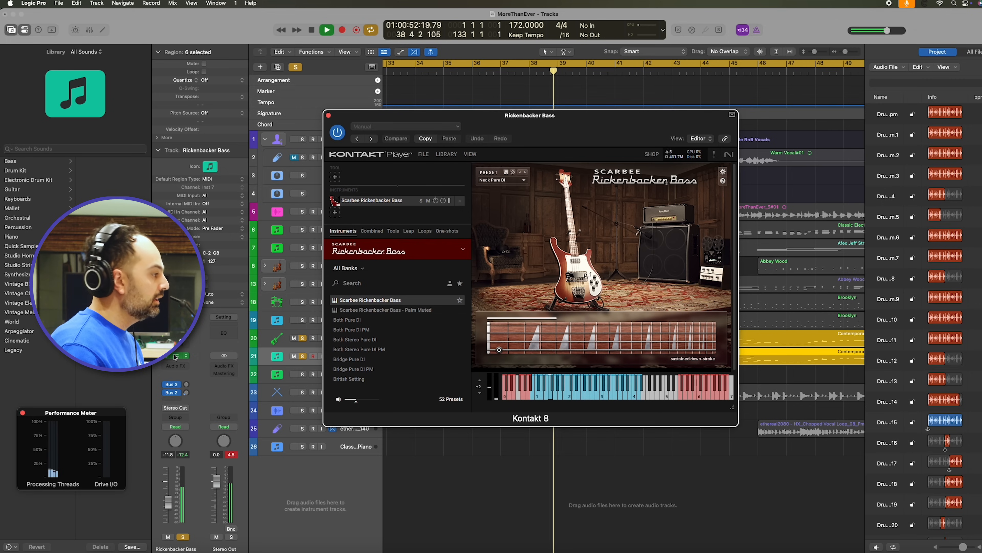
Show the Kontakt Scarbee Rickenbacker Bass instrument for the soloed Rickenbacker Bass track
left_click(329, 115)
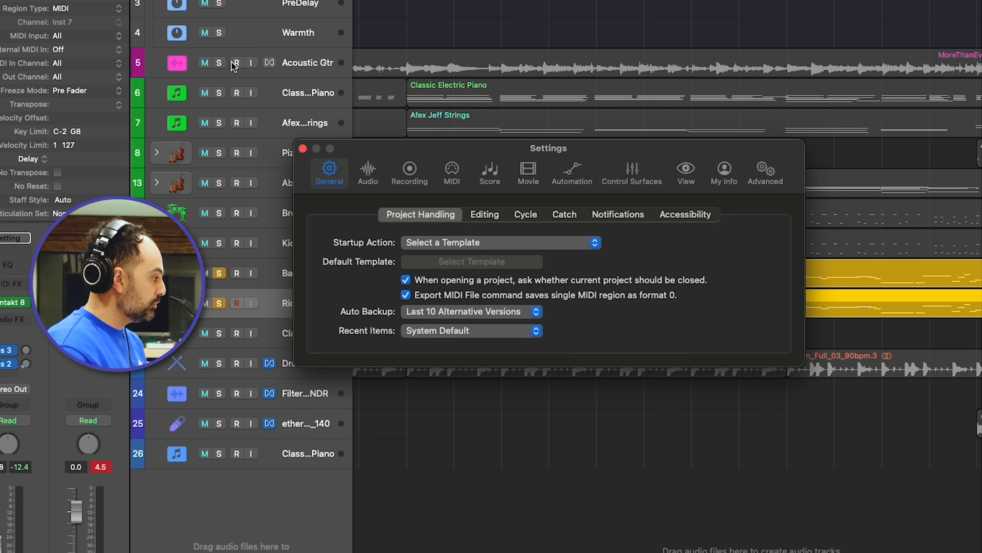
View the Audio Devices settings: UMC404HD output, Yeti Nano input, 64-sample buffer
left_click(367, 172)
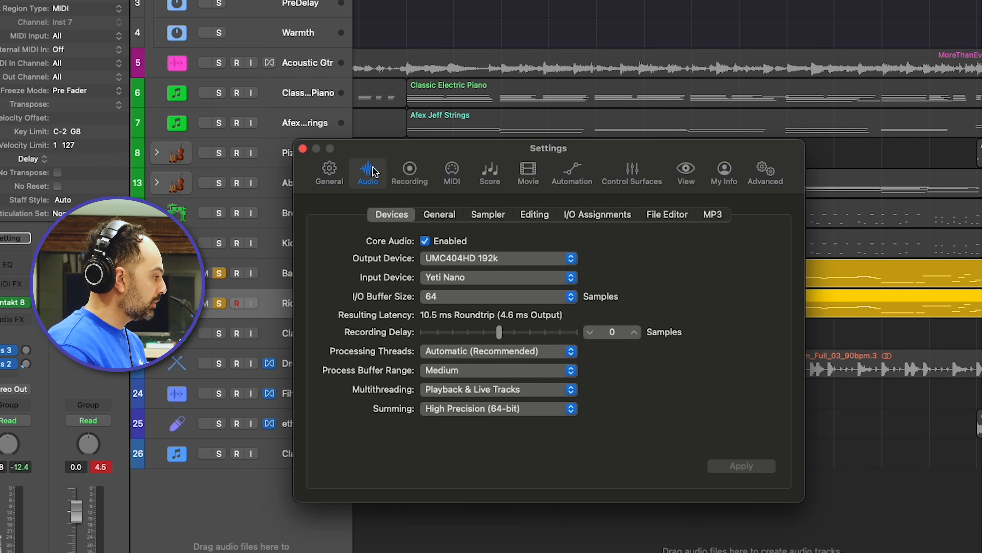
mouse_move(475, 299)
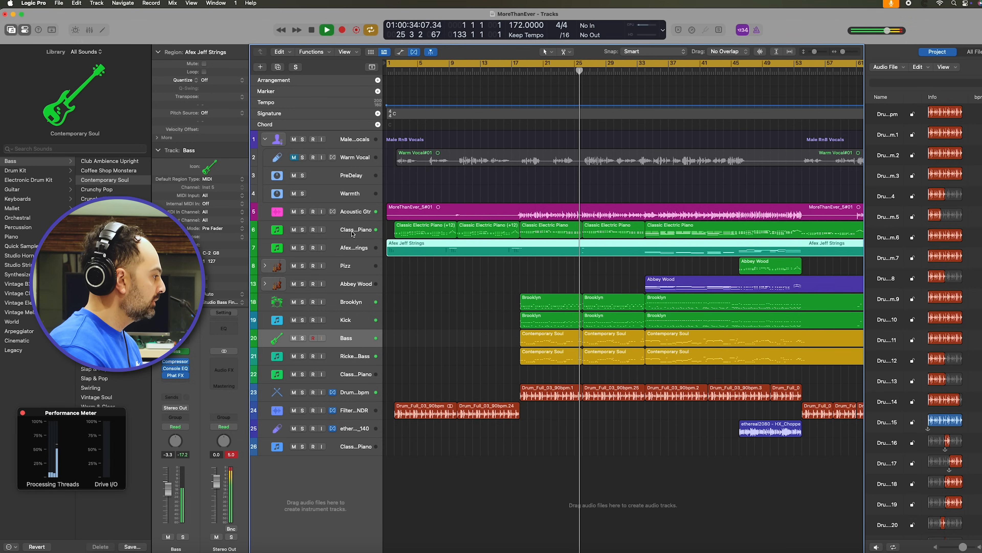
Pick the Classic Electric Piano track to reach its Kontakt Piano Uno instrument
left_click(344, 229)
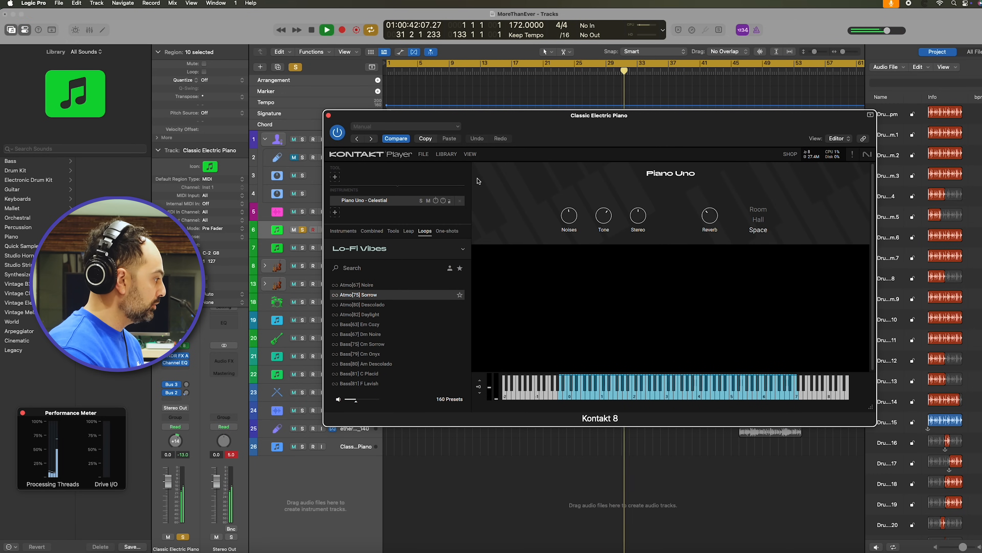
Swap to the LANDR FX Acoustic effect and browse its Creative presets down to Vintage
left_click(328, 115)
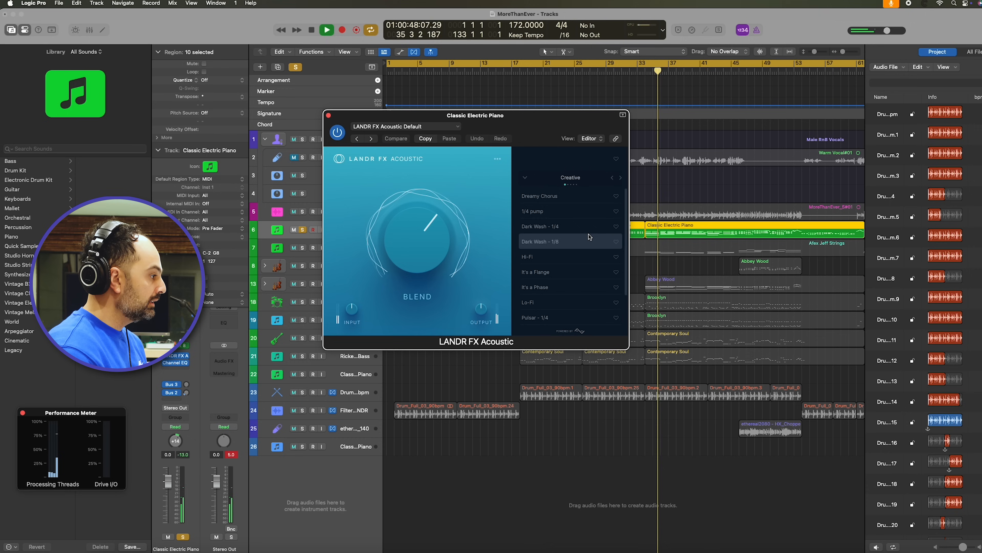
scroll("down", 3)
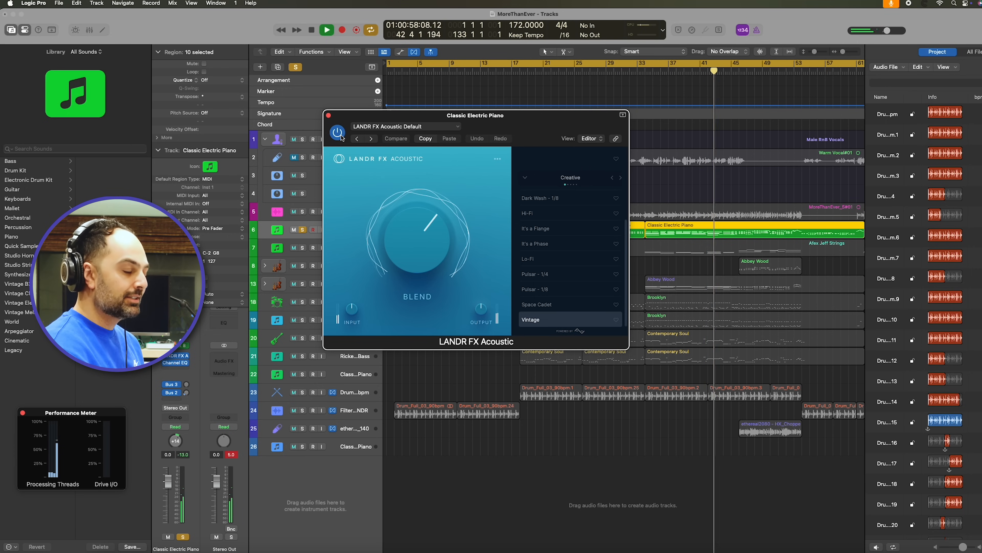
Close LANDR FX Acoustic, select the later Brooklyn region and pick the hi-hat in Drum Kit Designer
left_click(327, 115)
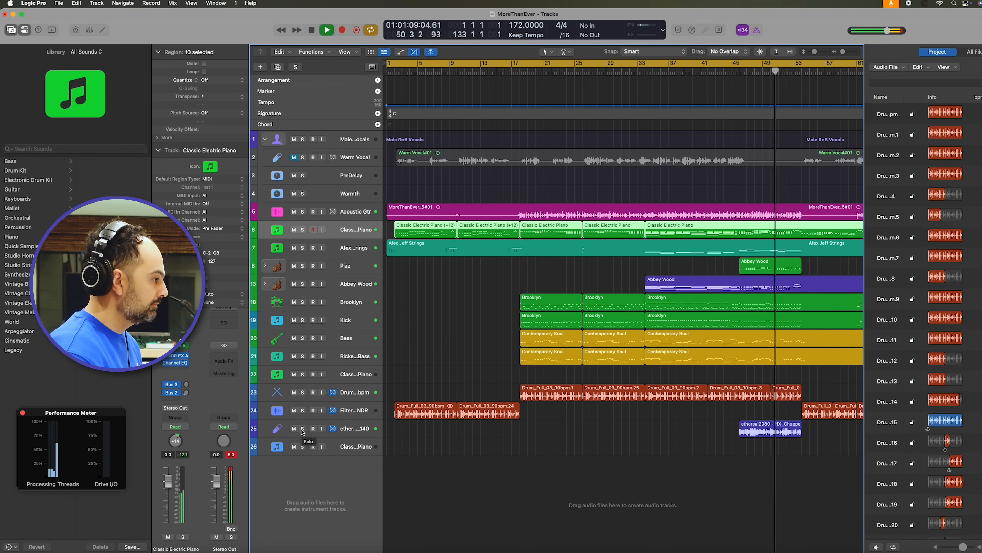
left_click(326, 30)
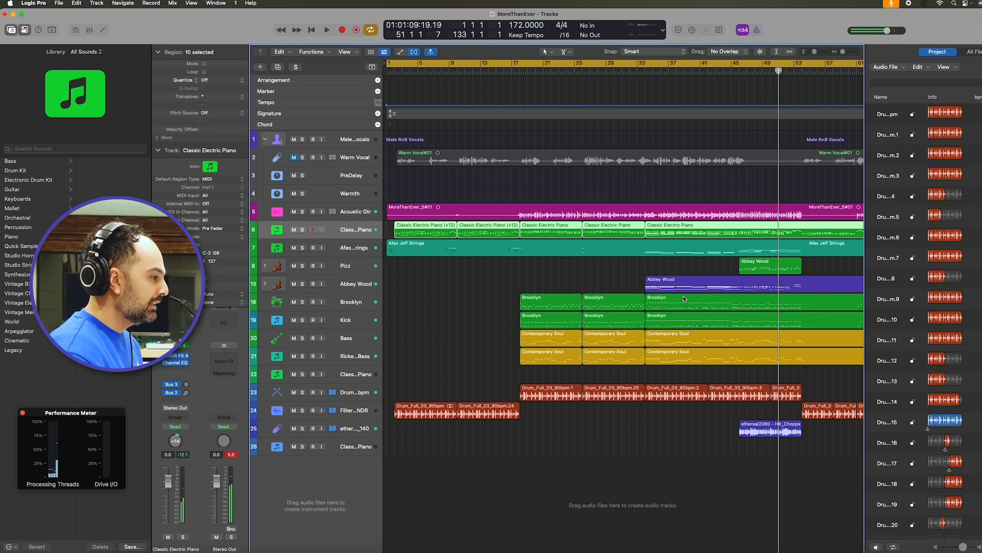
left_click(683, 298)
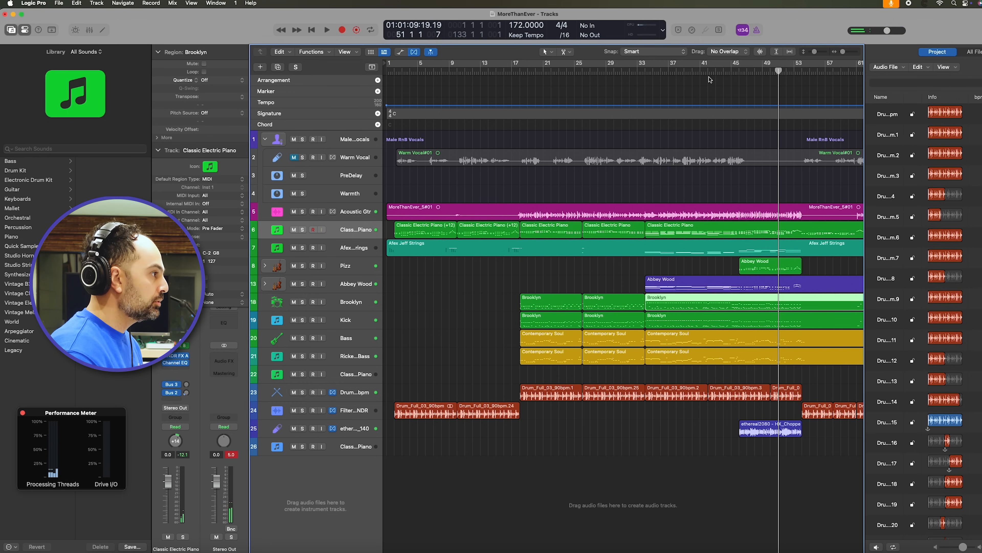
left_click(327, 30)
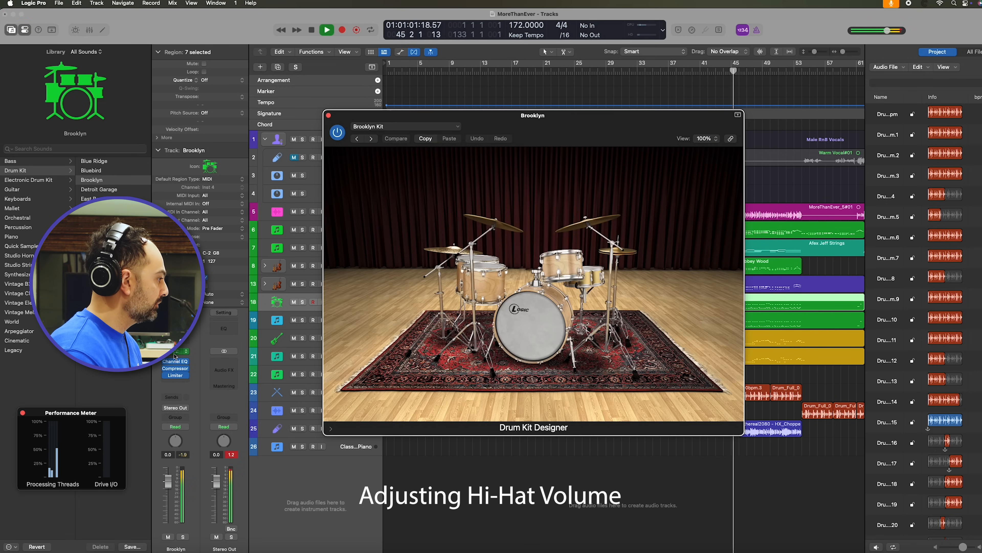
left_click(626, 254)
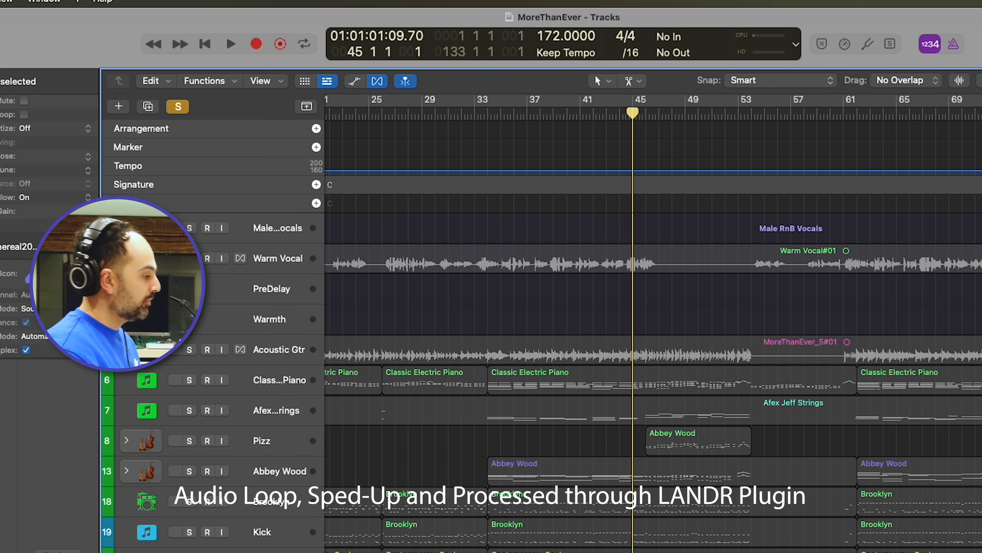
Bypass and re-enable LANDR FX Voice to compare the Overdriven vocal loop with its dry sound
scroll("down", 3)
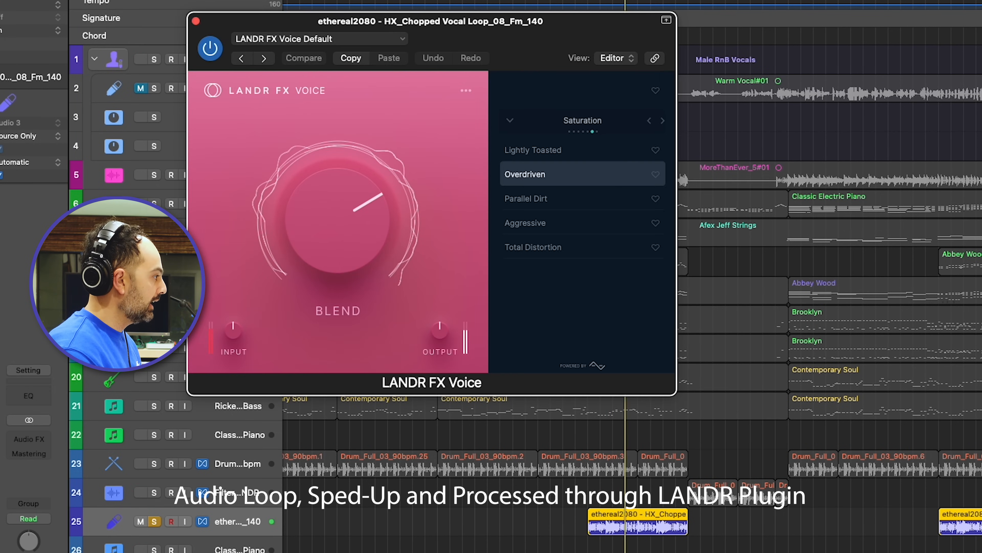
left_click(209, 48)
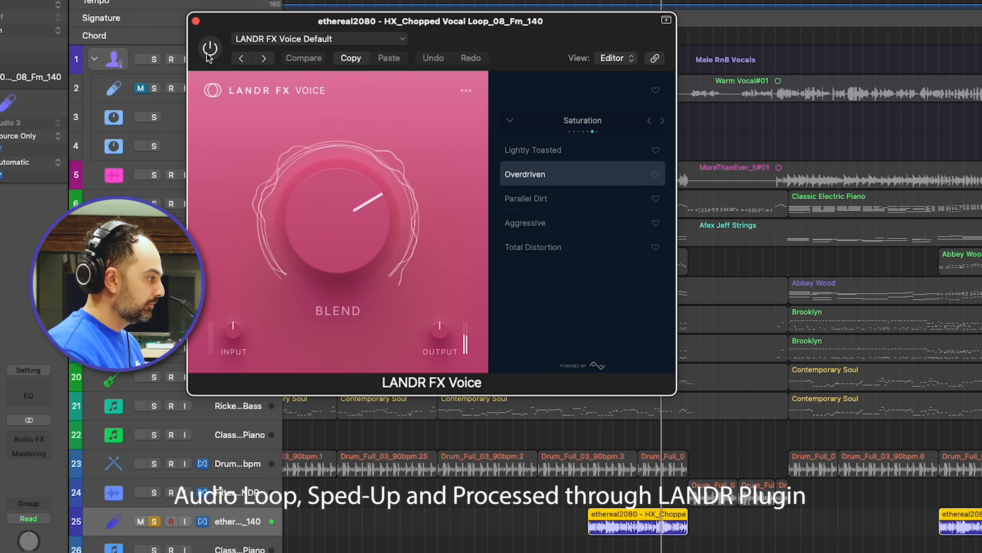
left_click(196, 20)
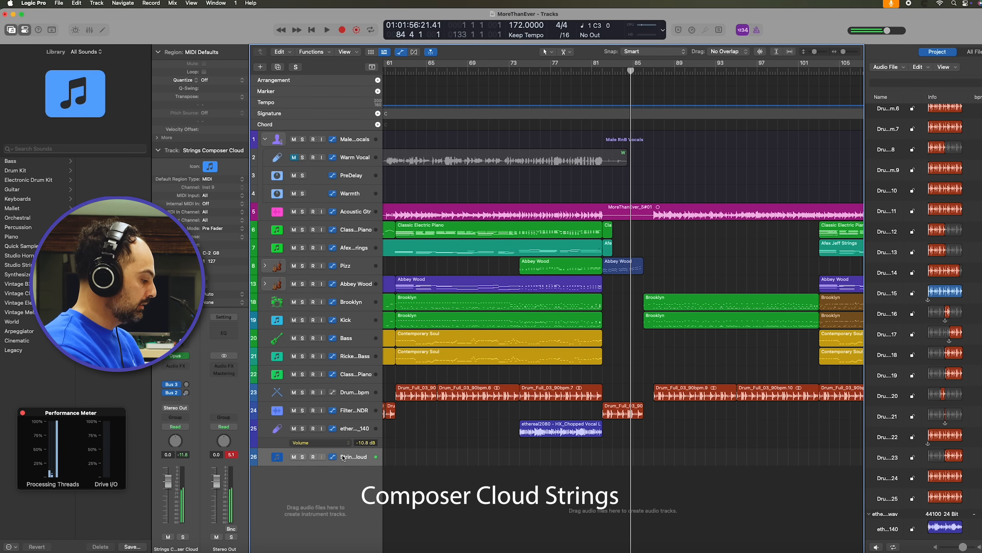
Record the string part onto the Strings Composer Cloud track and show its notes in the Piano Roll
left_click(343, 30)
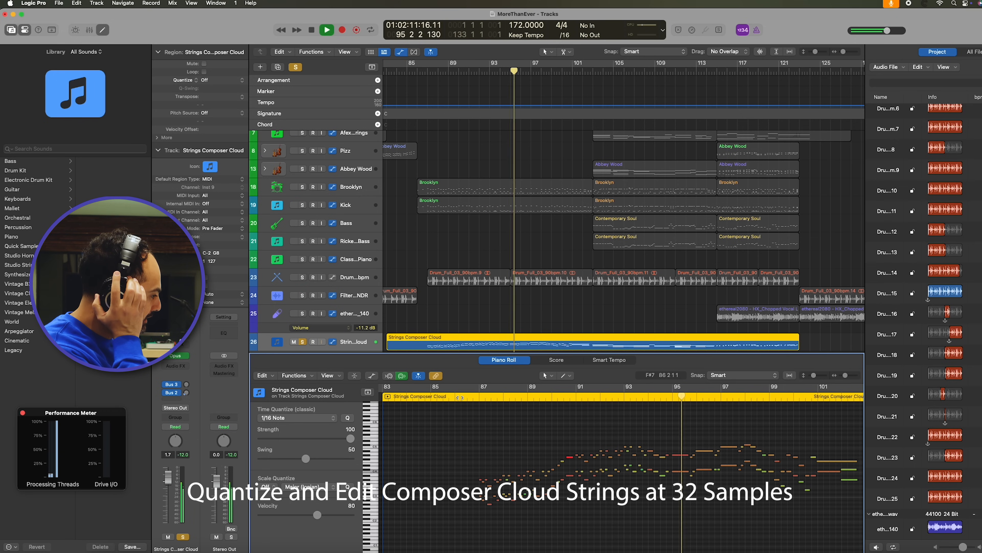
Set the audio I/O Buffer Size to 64 samples in Audio > Devices settings and apply it
left_click(326, 30)
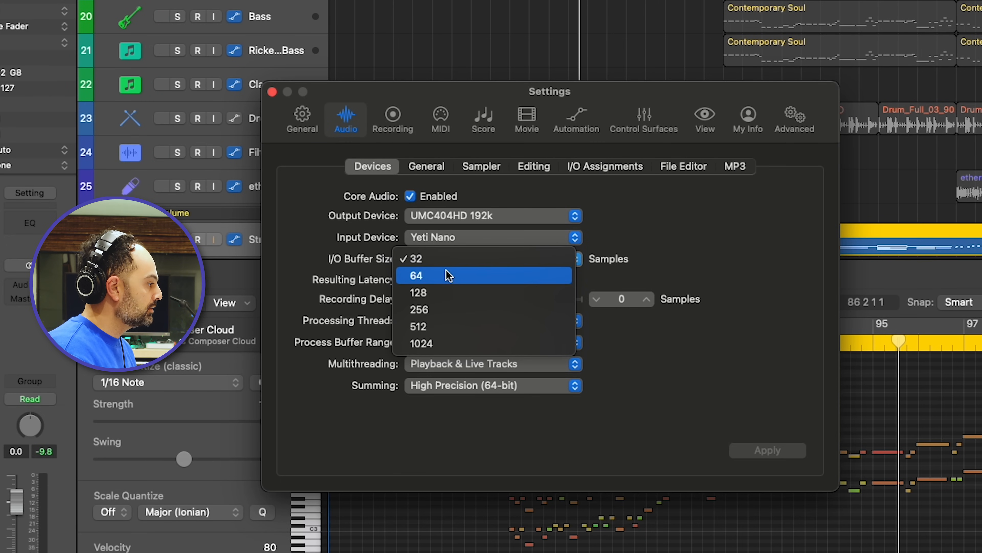
left_click(417, 276)
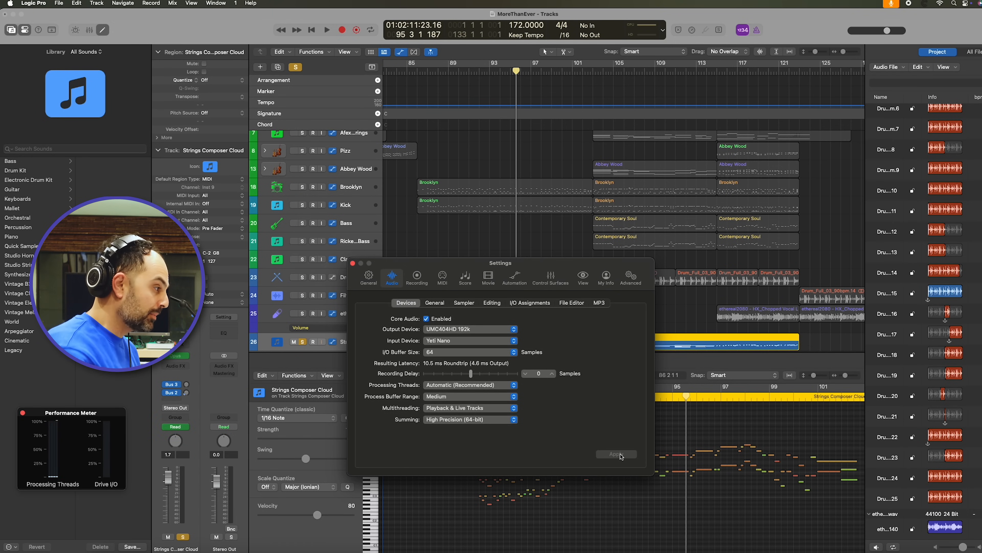
left_click(326, 30)
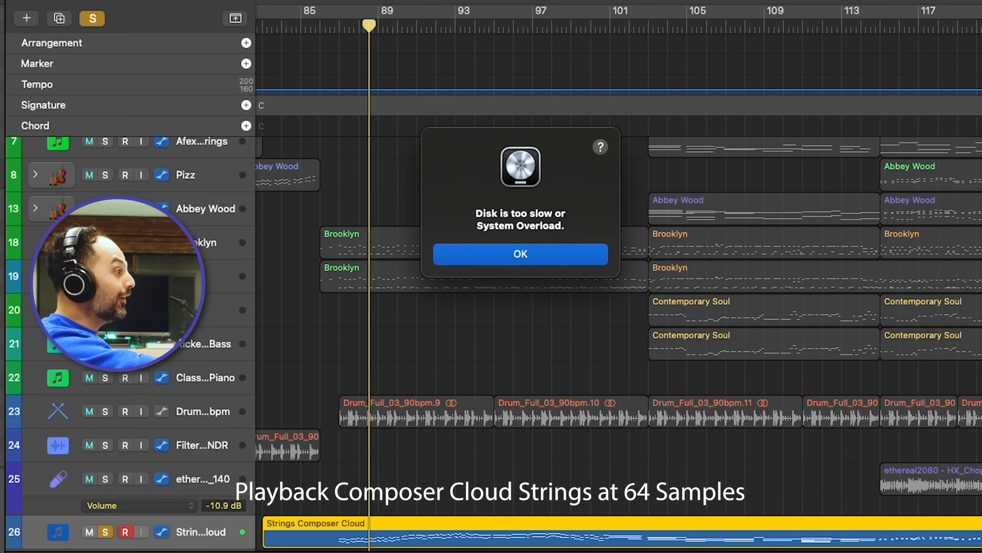
Dismiss the System Overload alert and audition the Composer Cloud strings at the 64-sample buffer
left_click(519, 253)
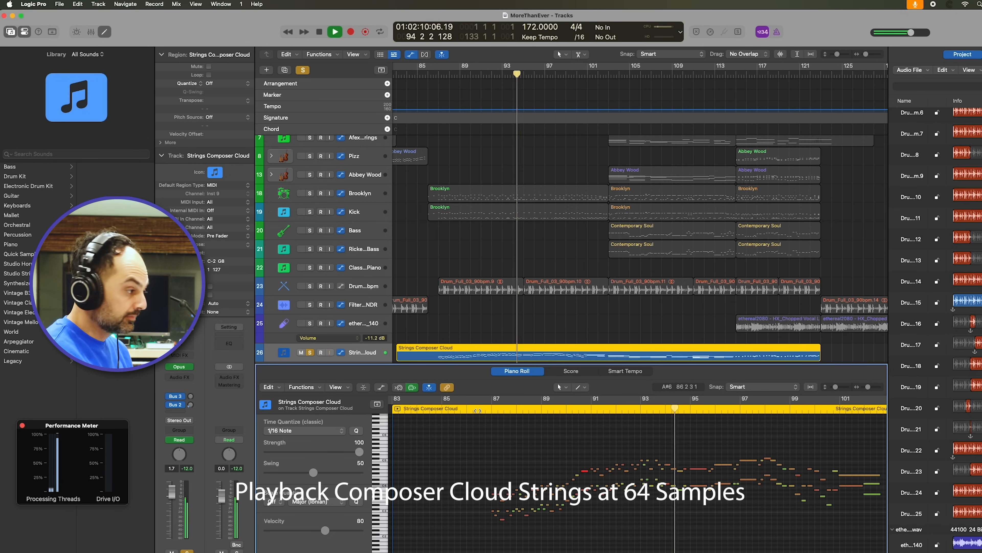
Restart playback, adjust a few Composer Cloud string notes, then bring the Bass track's Contemporary Soul patch into focus
left_click(334, 31)
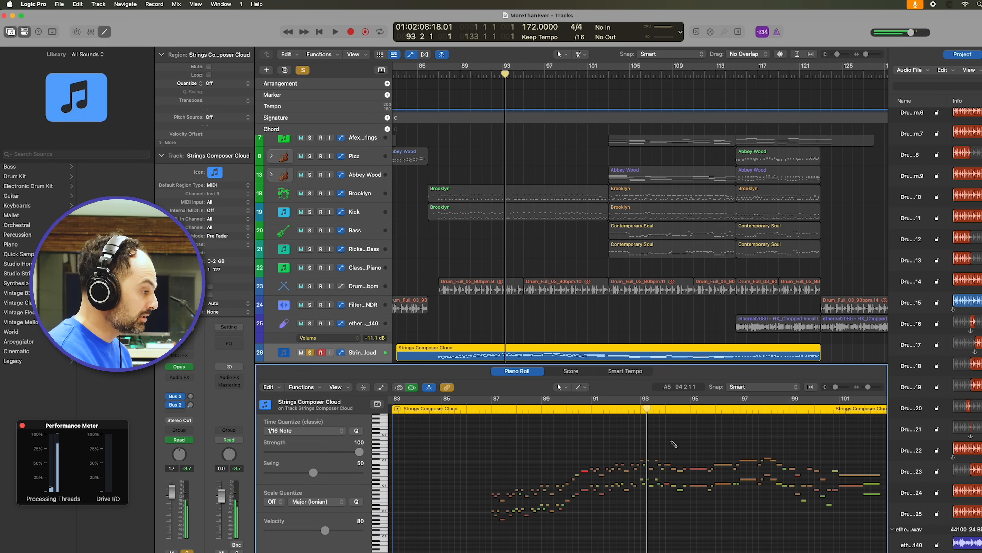
left_click(335, 31)
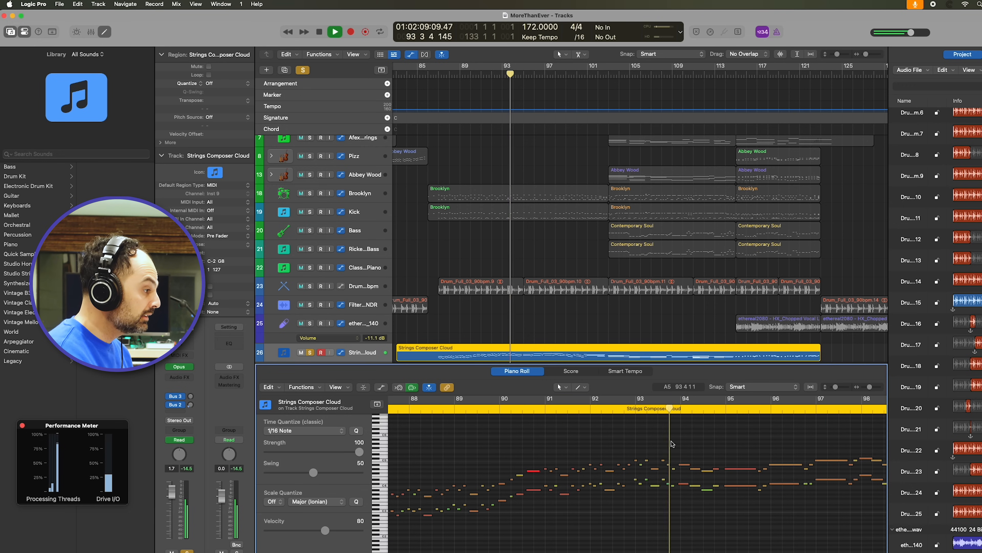
left_click(335, 31)
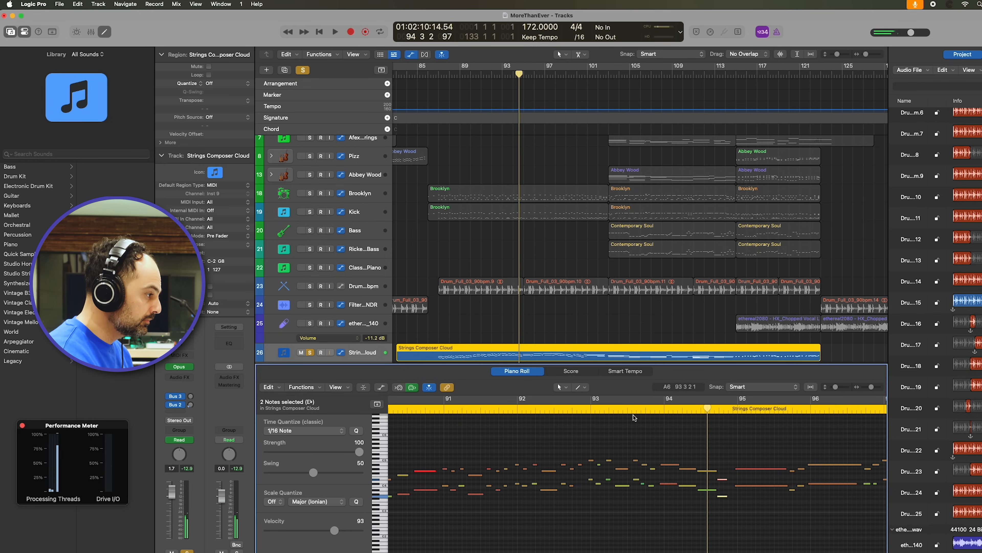
left_click(334, 31)
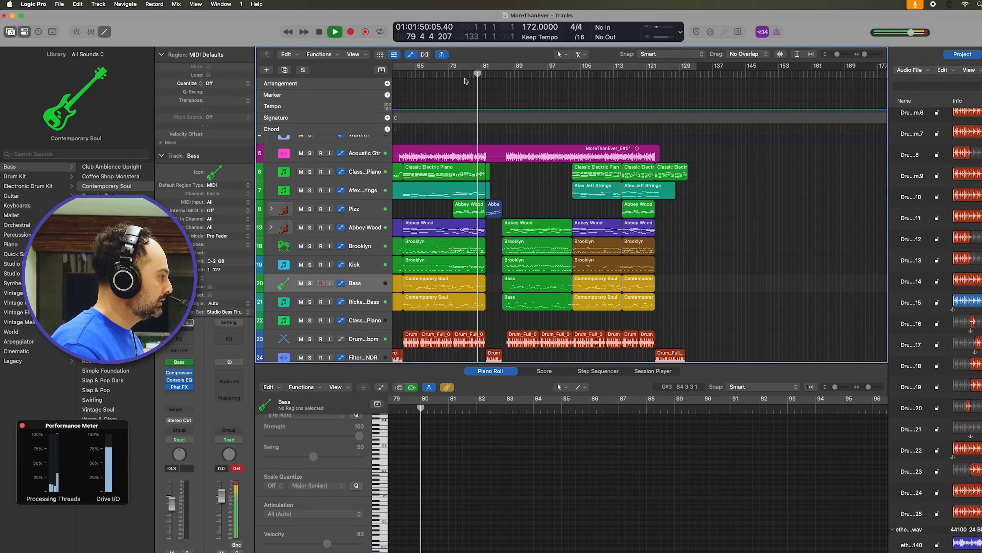
Review track volumes across the mix and focus the Acoustic Gtr channel with its Channel EQ and LANDR FX inserts
left_click(335, 31)
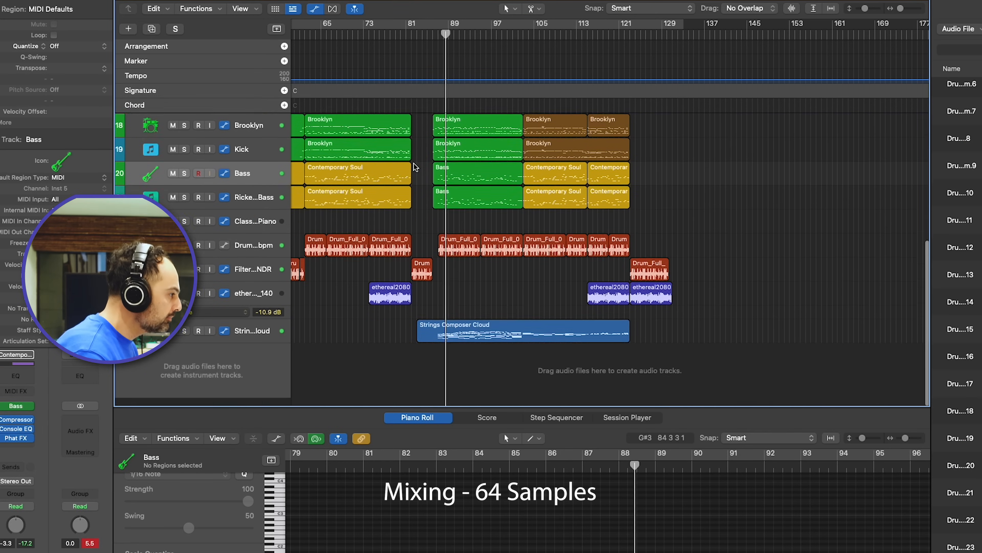
scroll("up", 3)
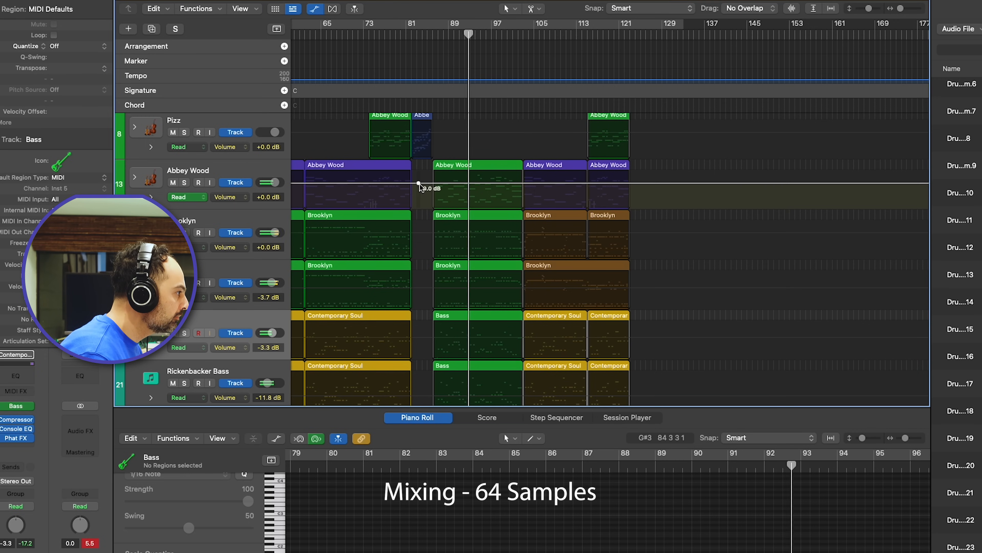
scroll("down", 3)
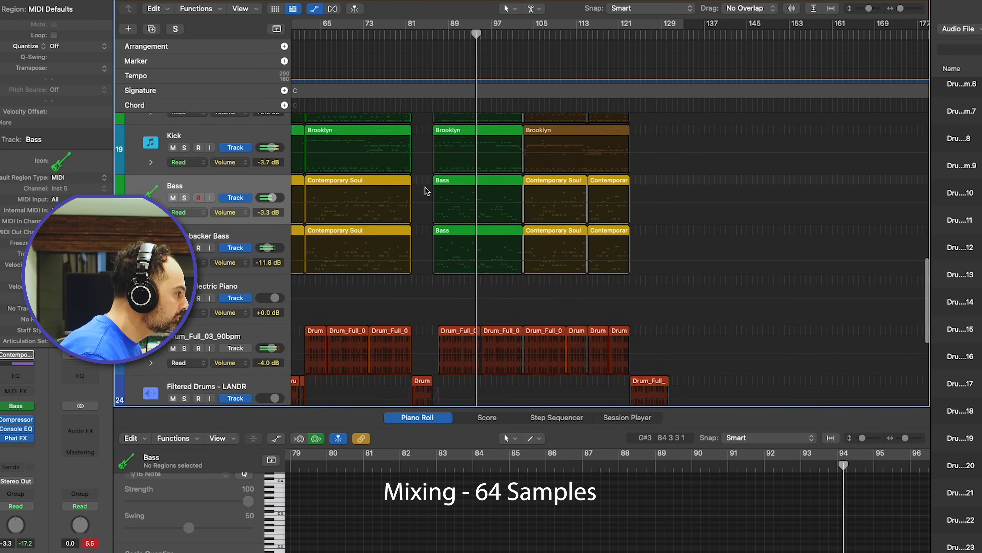
scroll("down", 3)
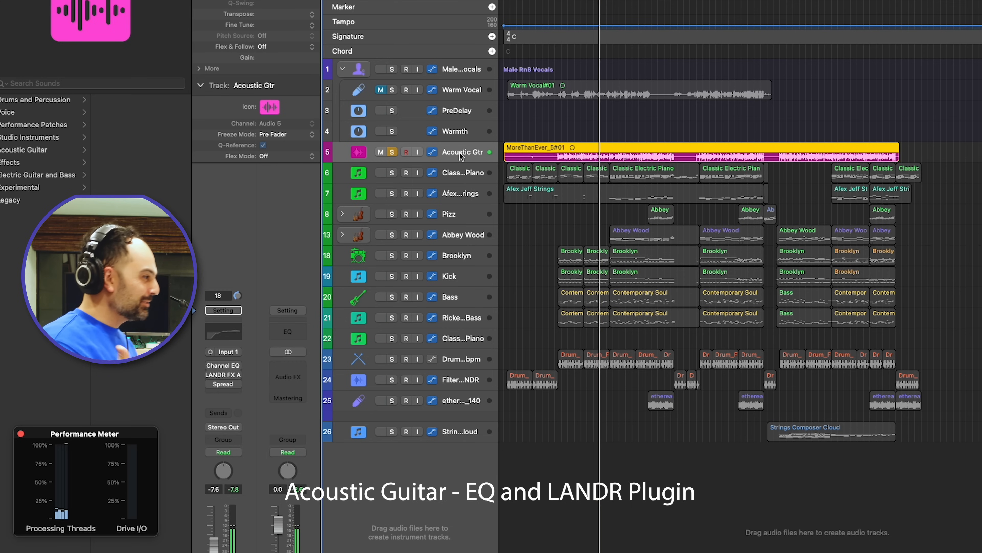
Review the LANDR FX Acoustic Presence Boost preset on the Acoustic Gtr channel and close its window
left_click(379, 69)
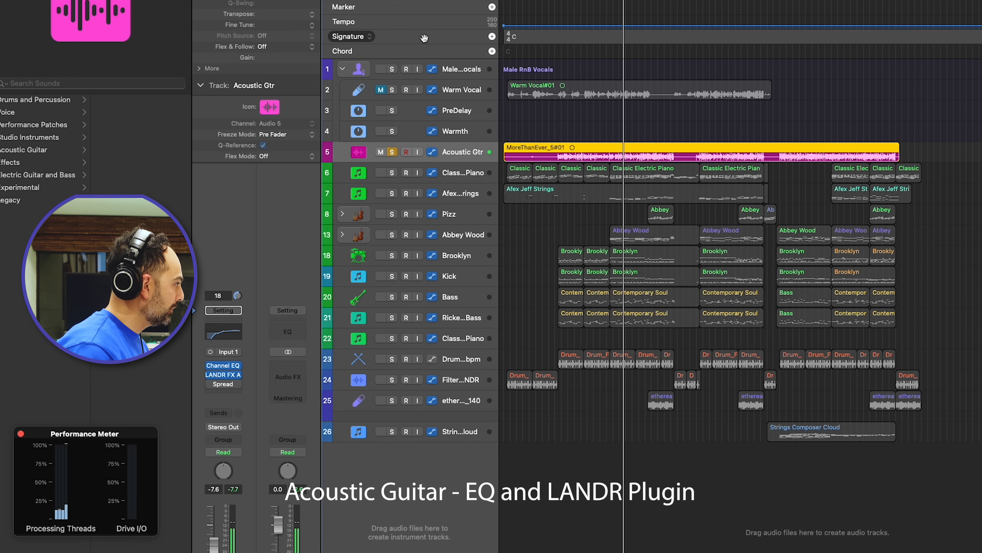
left_click(223, 374)
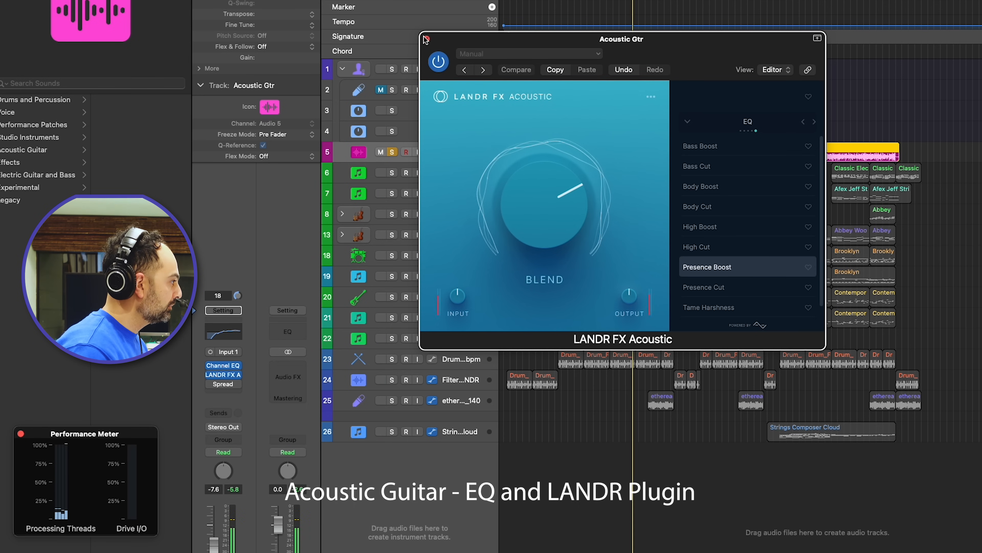
left_click(427, 39)
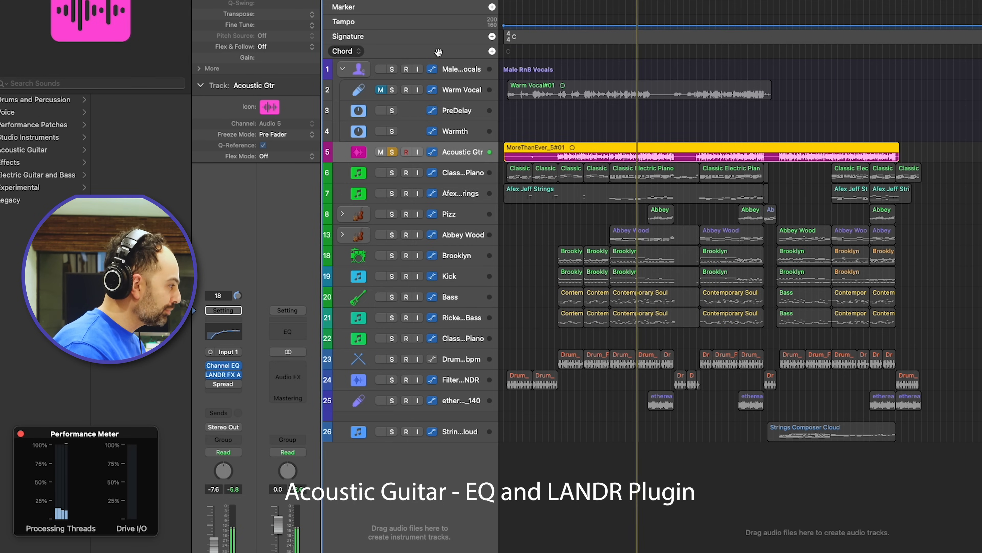
scroll("down", 3)
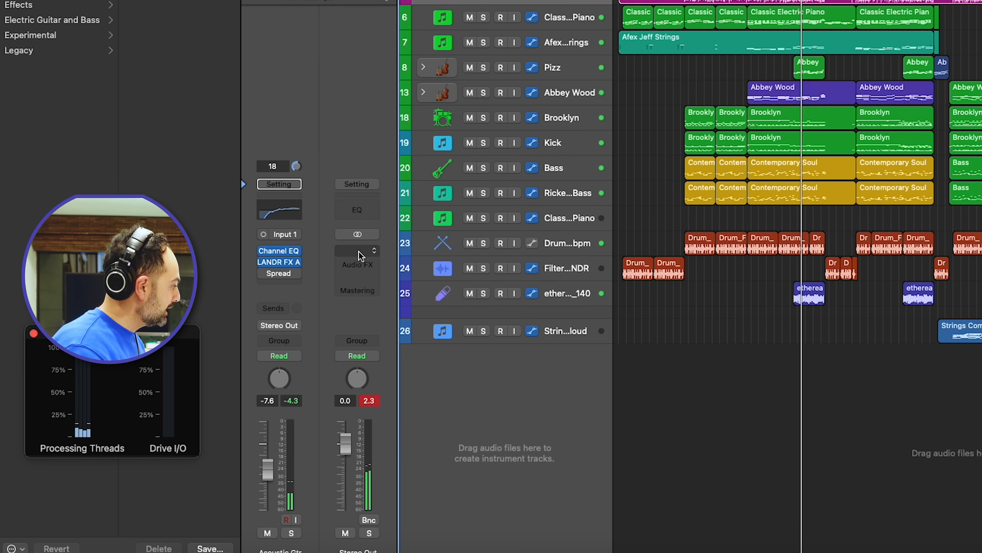
Start adding a mastering plugin to the Stereo Out Audio FX slot and browse LANDR's FX catalog
left_click(356, 262)
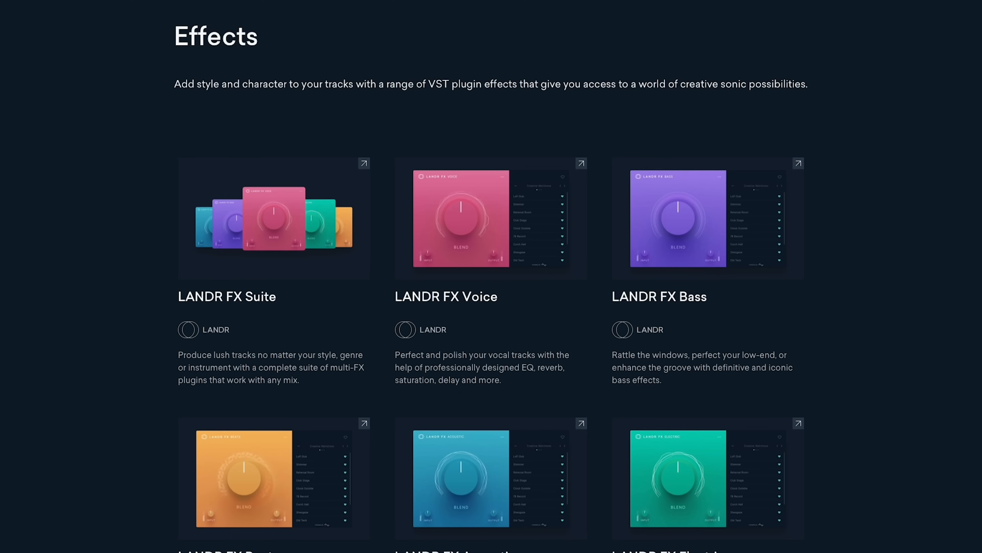
scroll("down", 3)
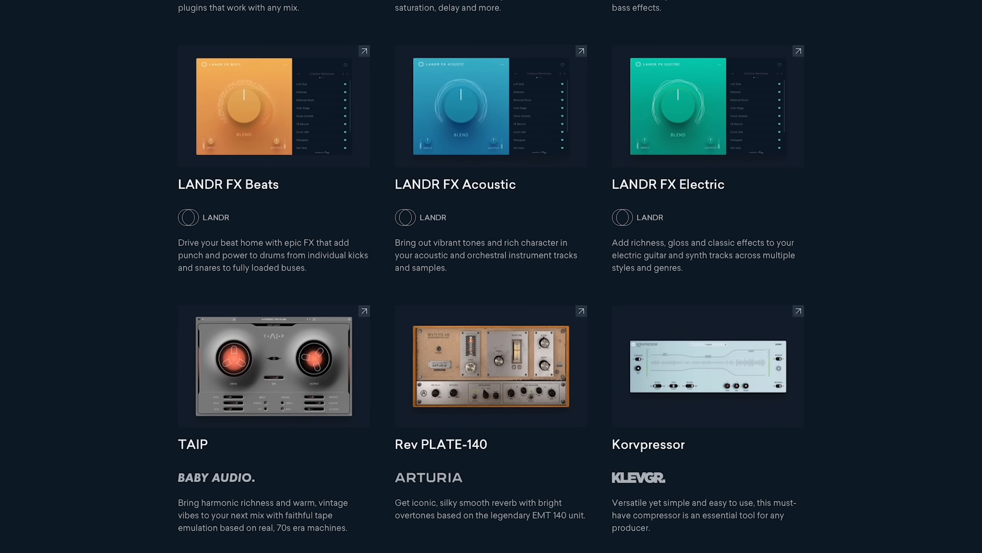